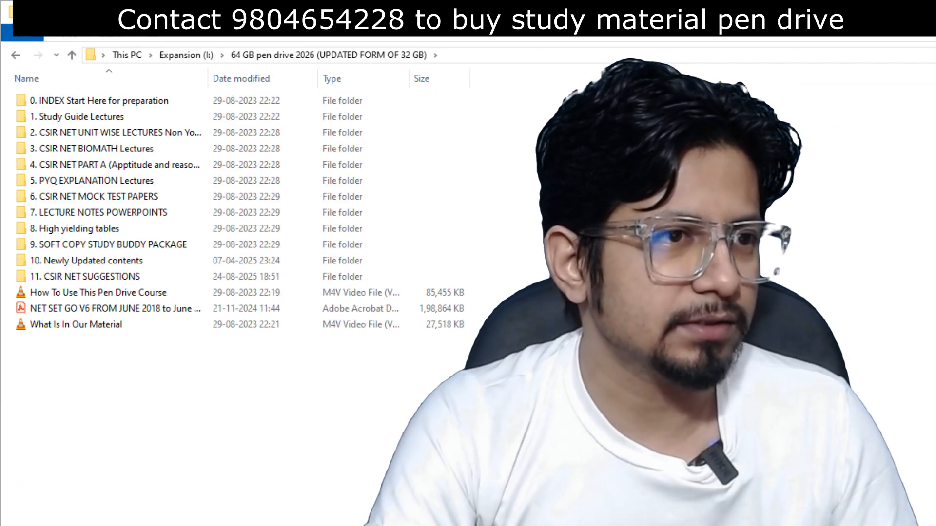
Open the '10. Newly Updated contents' folder from the pen drive root
left_click(96, 100)
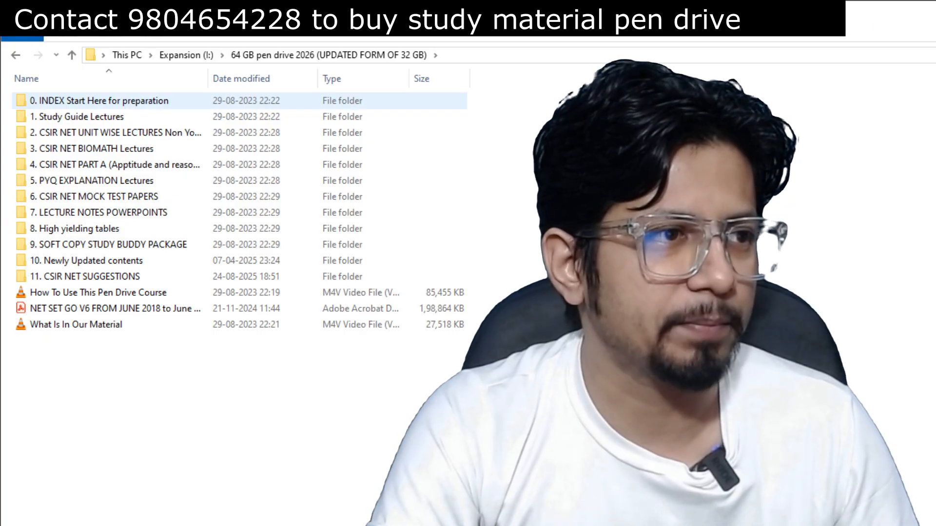
left_click(83, 277)
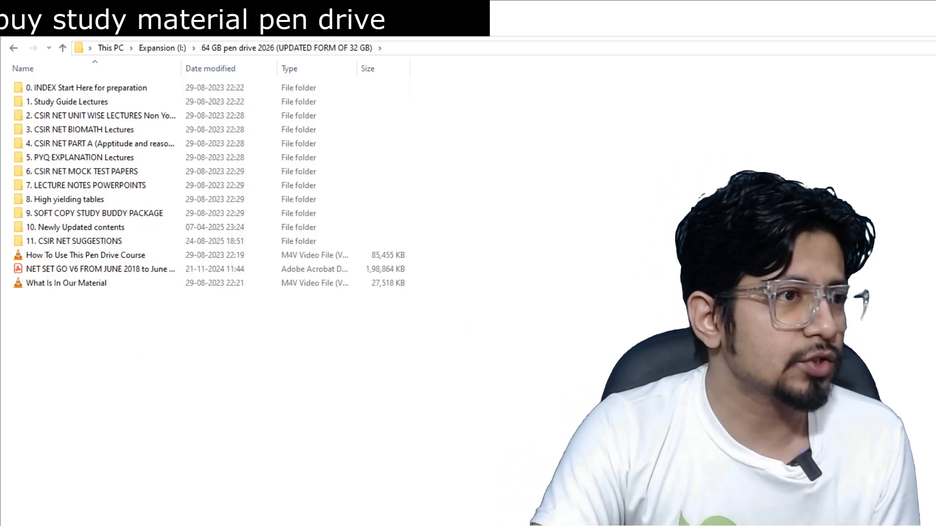
left_click(83, 157)
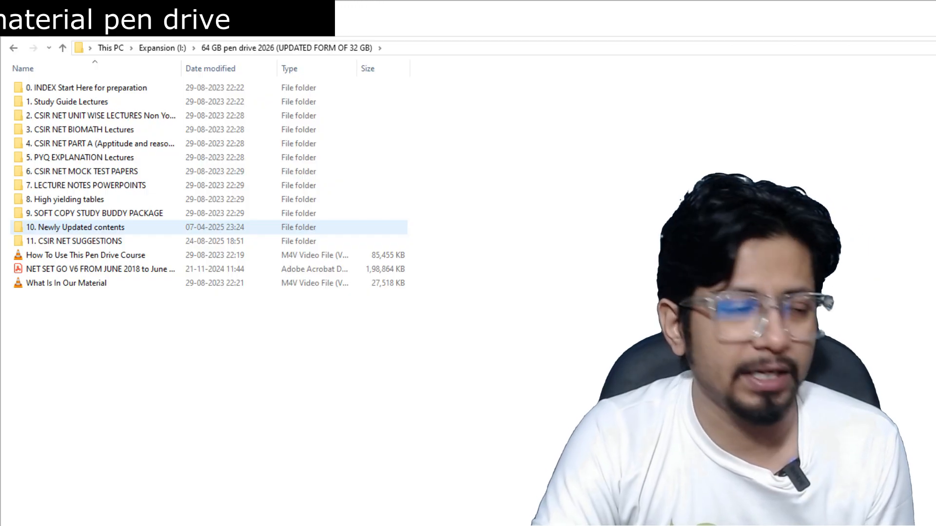
double_click(76, 227)
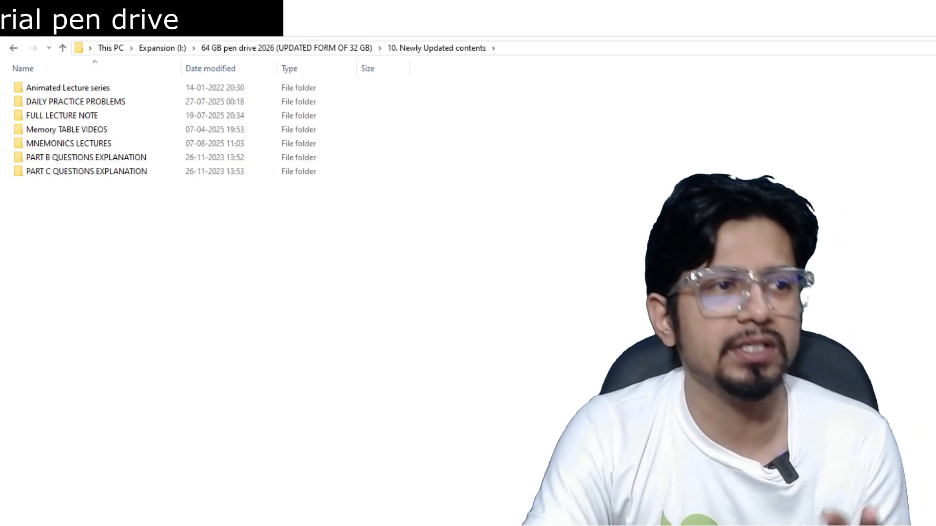
Browse the Animated Lecture series and unit-wise CSIR NET lectures folders
left_click(68, 87)
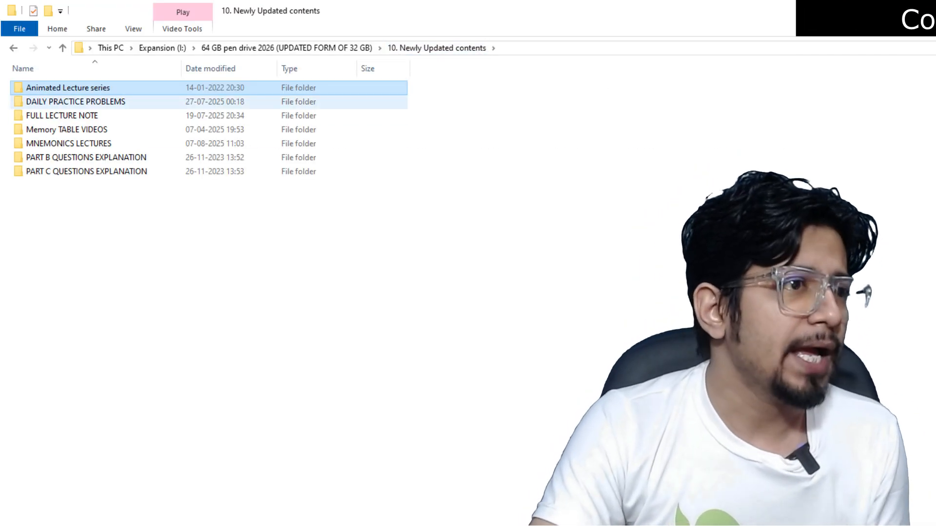
mouse_move(74, 101)
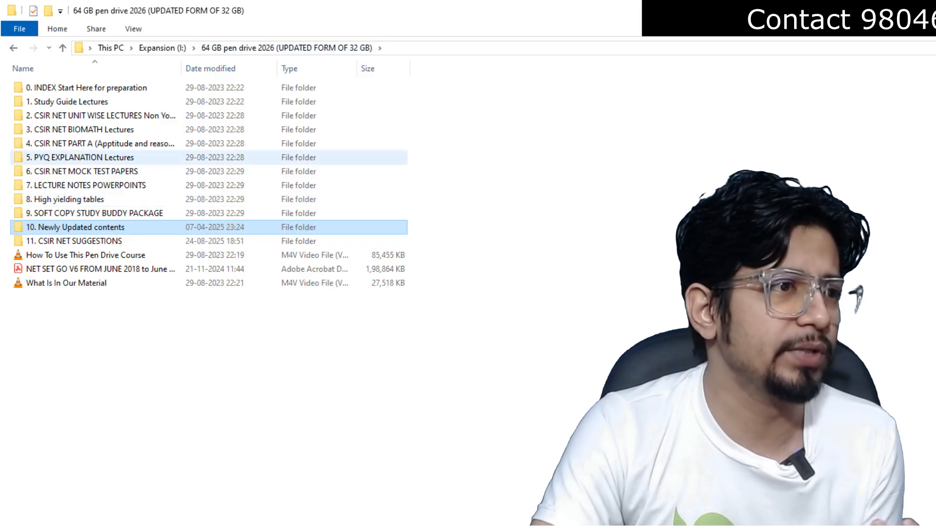
double_click(90, 115)
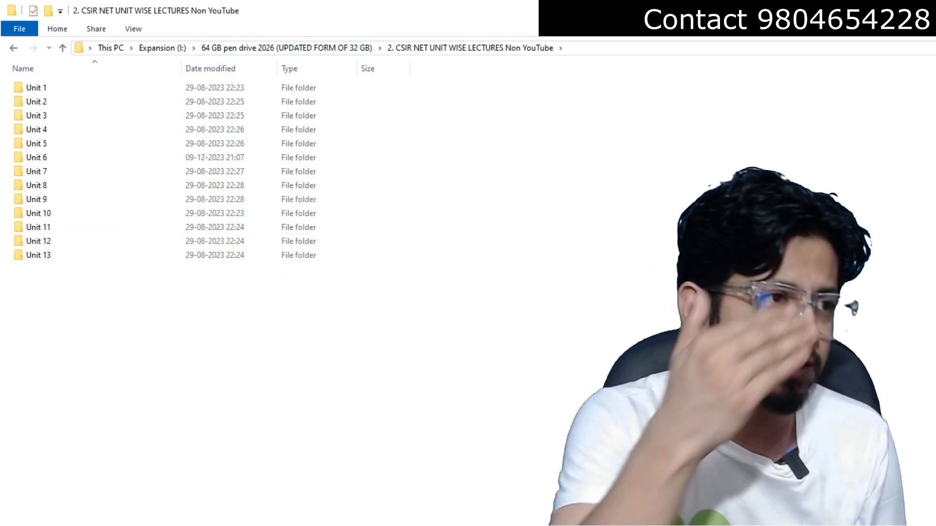
left_click(35, 87)
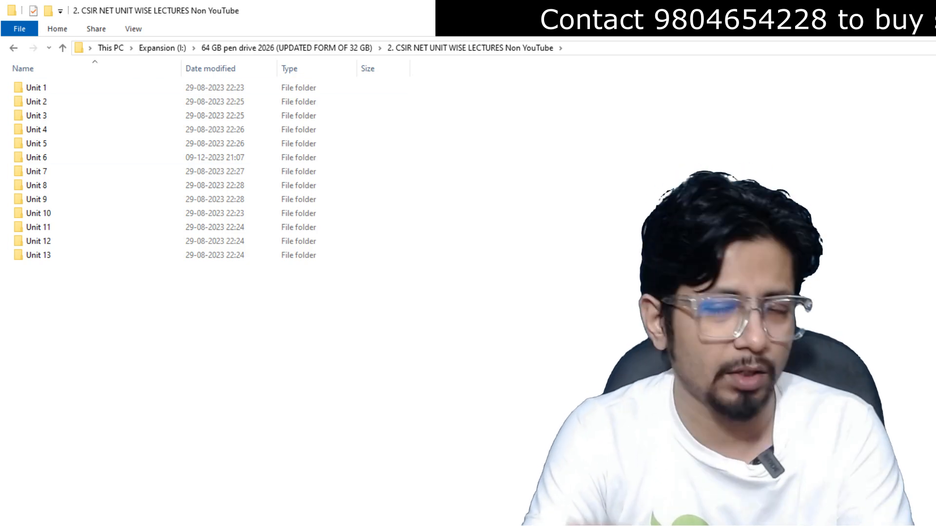
left_click(36, 102)
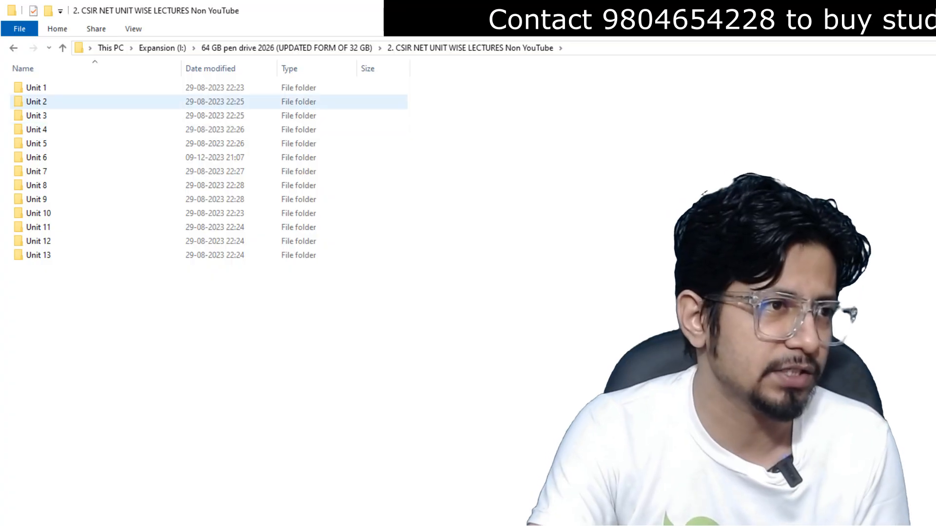
double_click(36, 88)
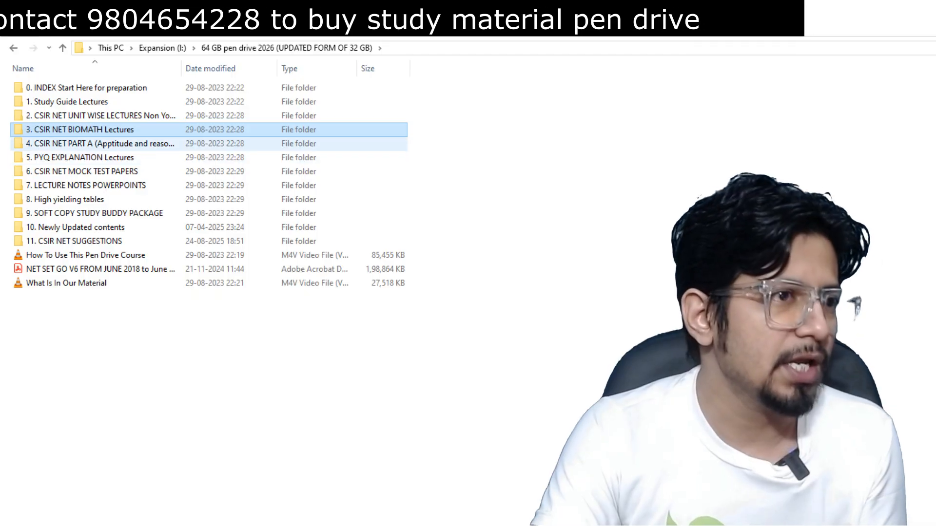
View 'PART B QUESTIONS EXPLANATION' in '5. PYQ EXPLANATION Lectures', then reopen '10. Newly Updated contents'
double_click(103, 143)
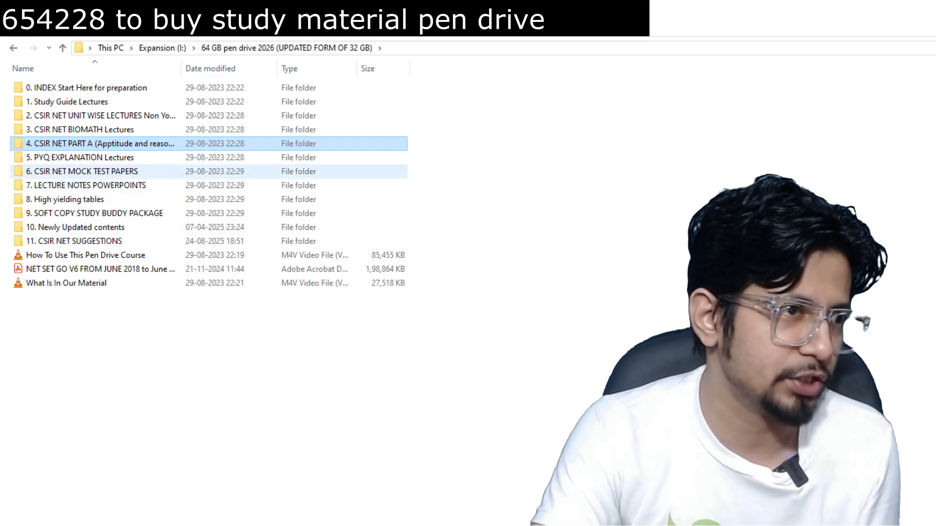
double_click(85, 157)
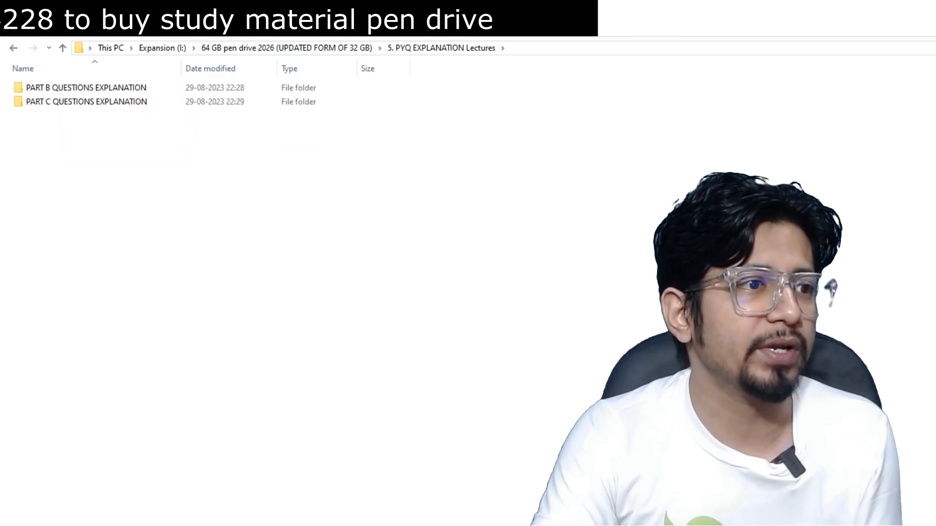
left_click(85, 88)
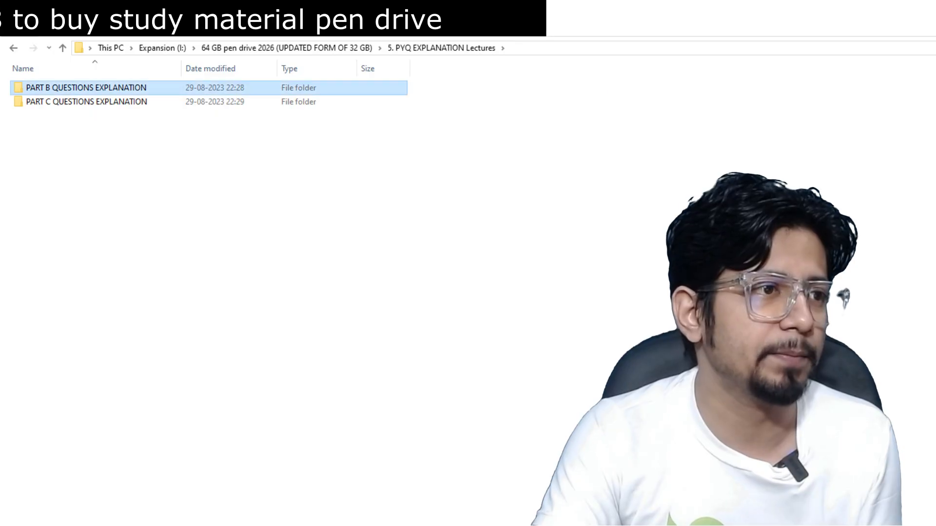
double_click(86, 87)
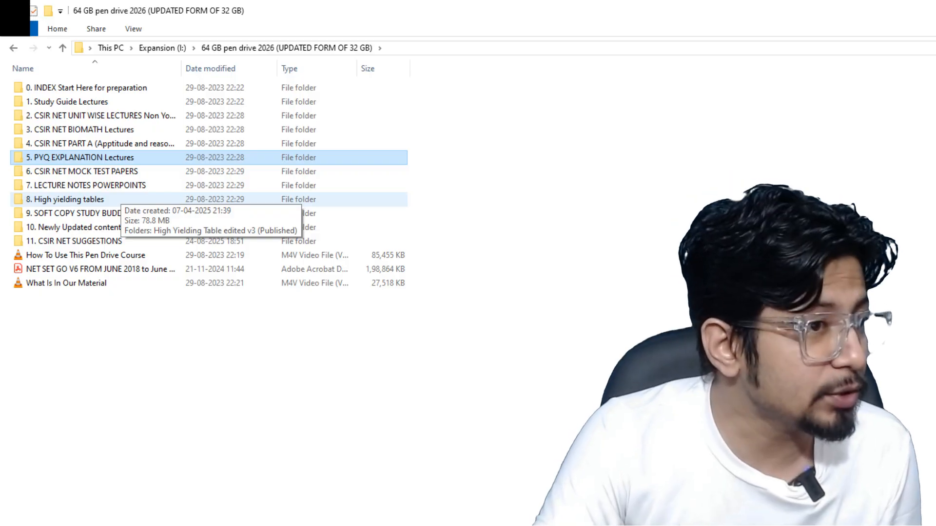
double_click(88, 185)
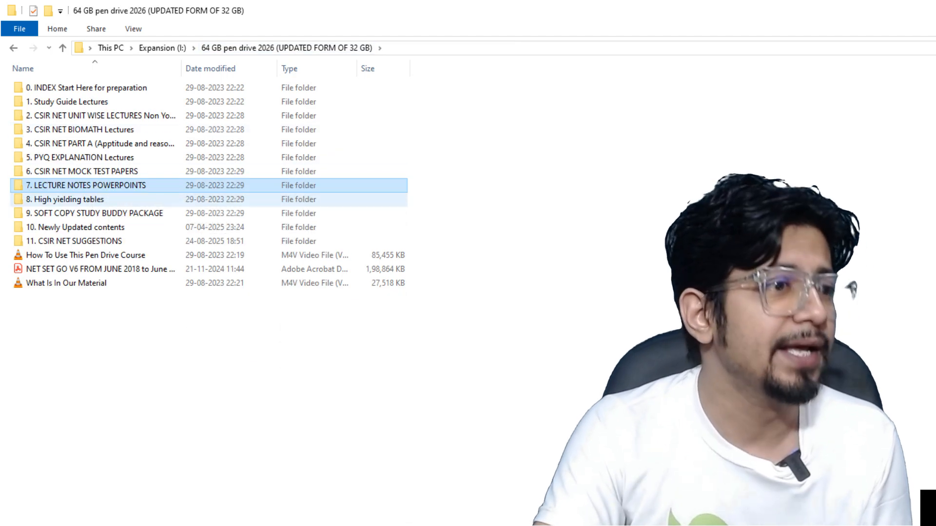
mouse_move(67, 199)
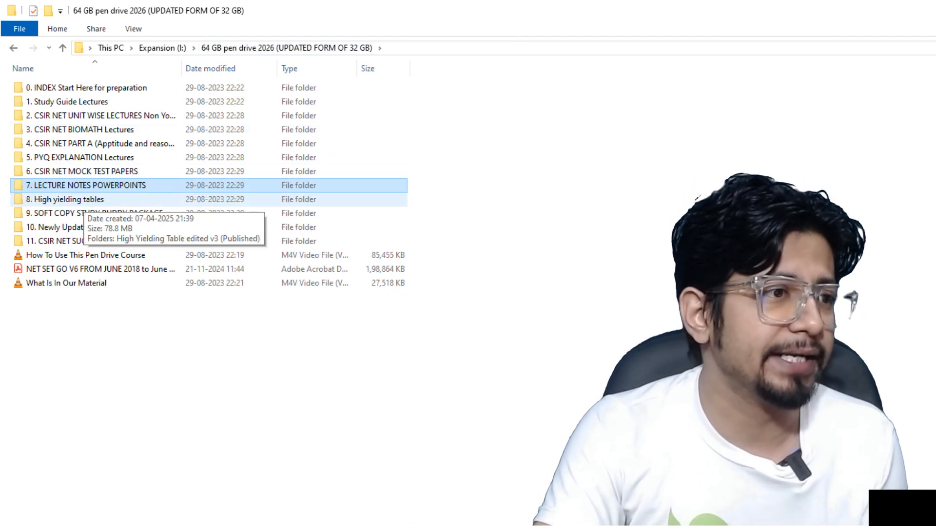
double_click(66, 199)
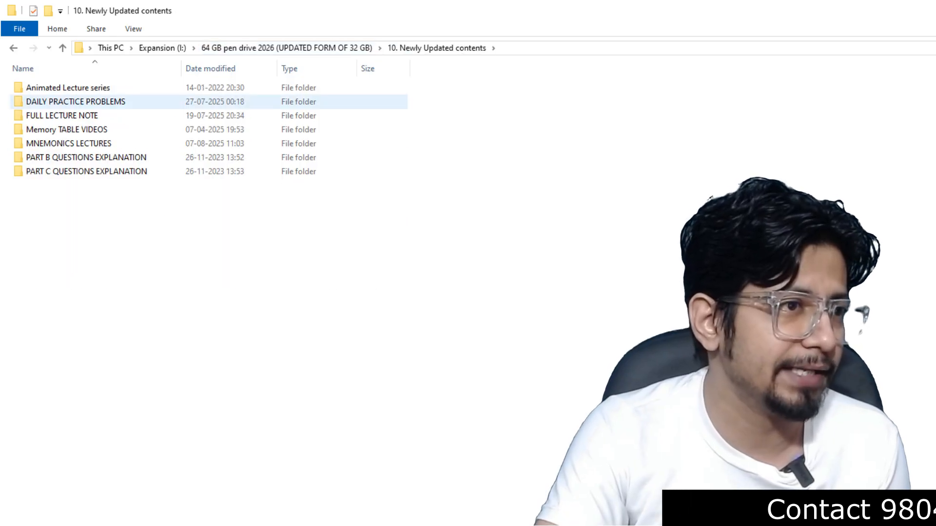
Navigate into DAILY PRACTICE PROBLEMS and open UNIT 1 DPP in Acrobat
left_click(68, 87)
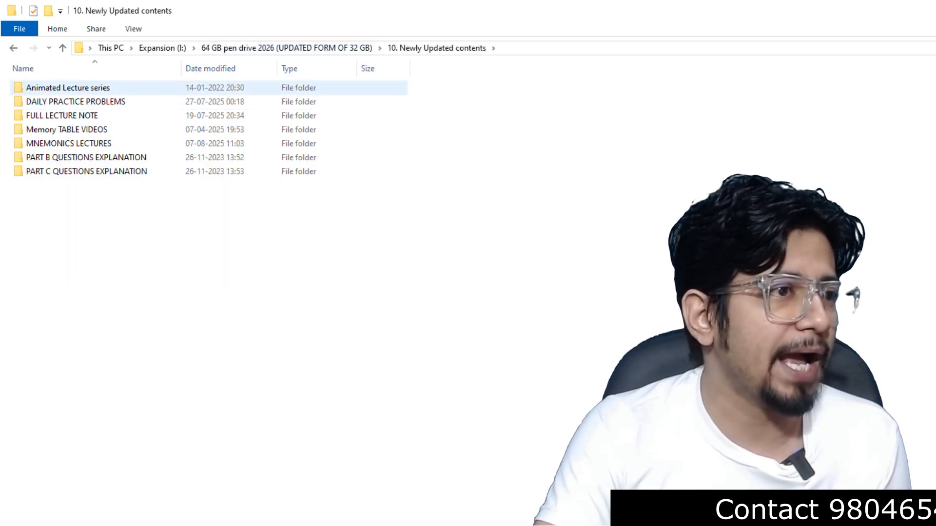
double_click(67, 87)
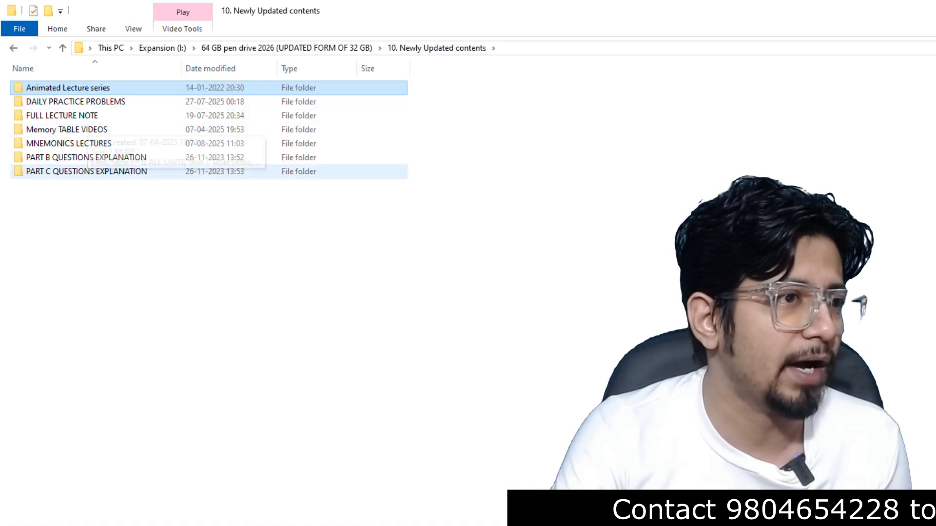
double_click(69, 143)
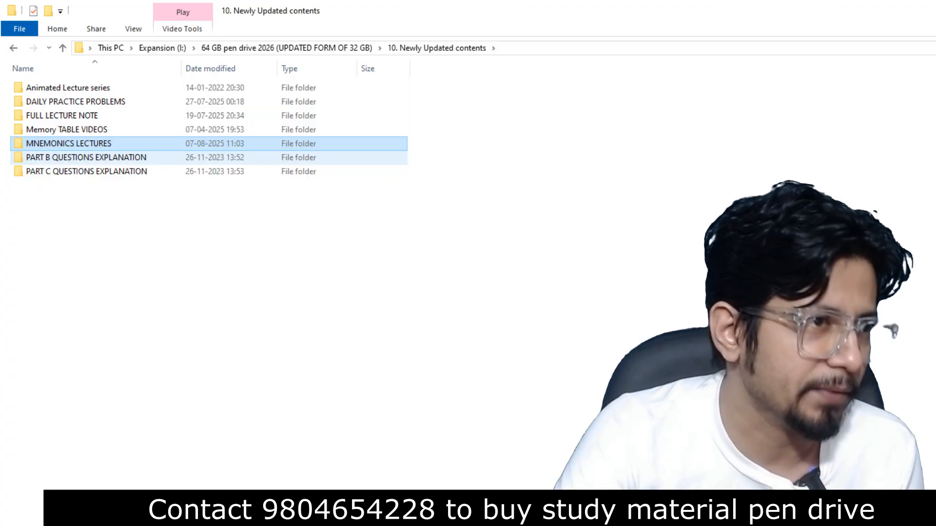
double_click(67, 129)
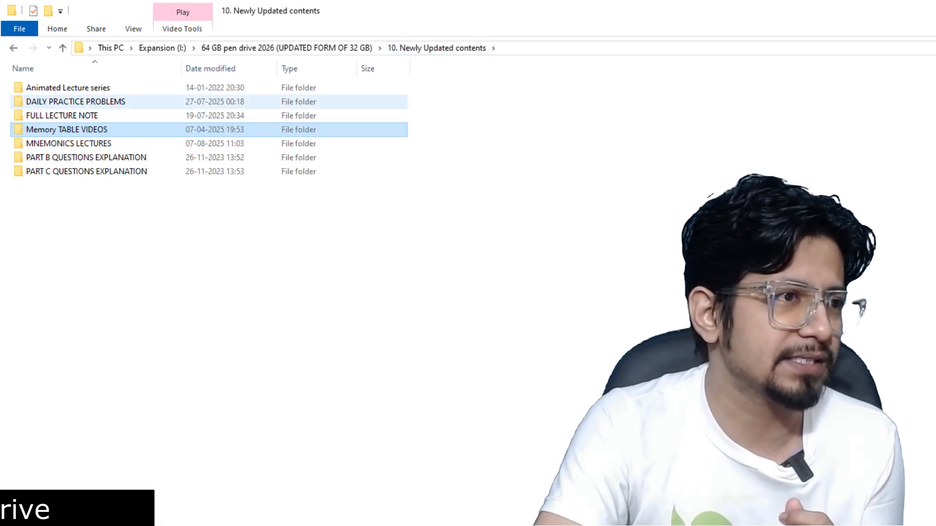
double_click(74, 101)
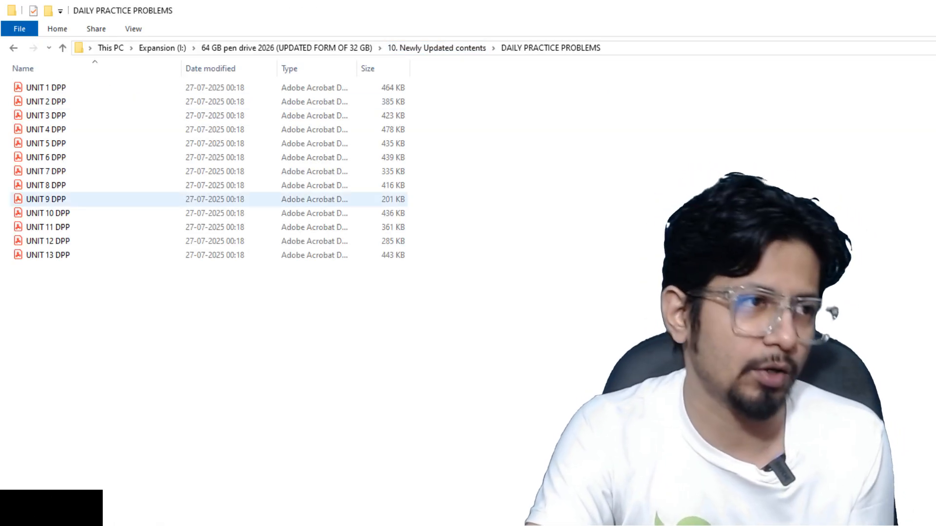
double_click(46, 88)
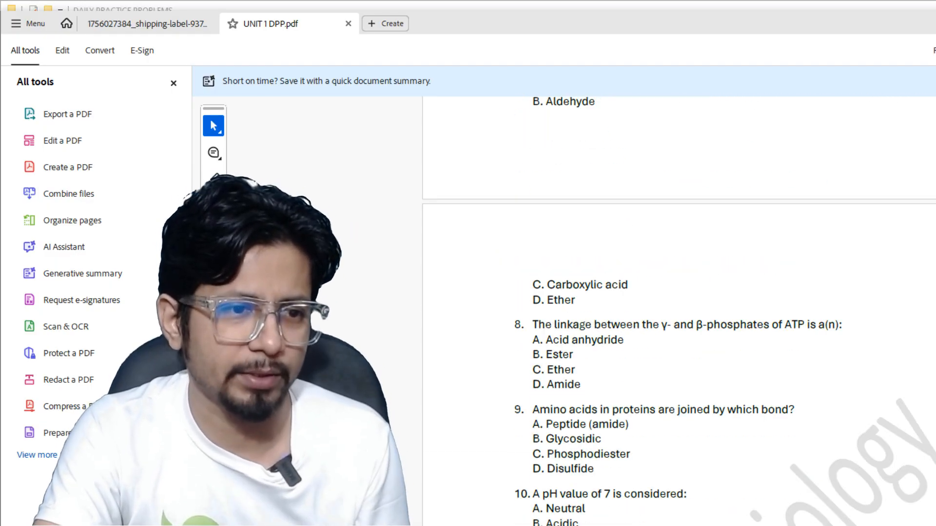
Scroll UNIT 1 DPP.pdf down to the All Answers with Explanations section
scroll("down", 3)
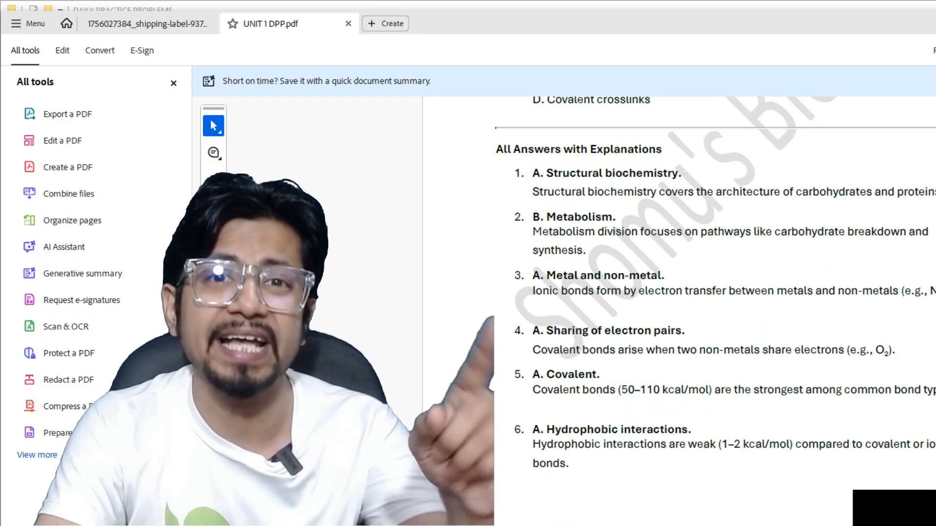
scroll("down", 3)
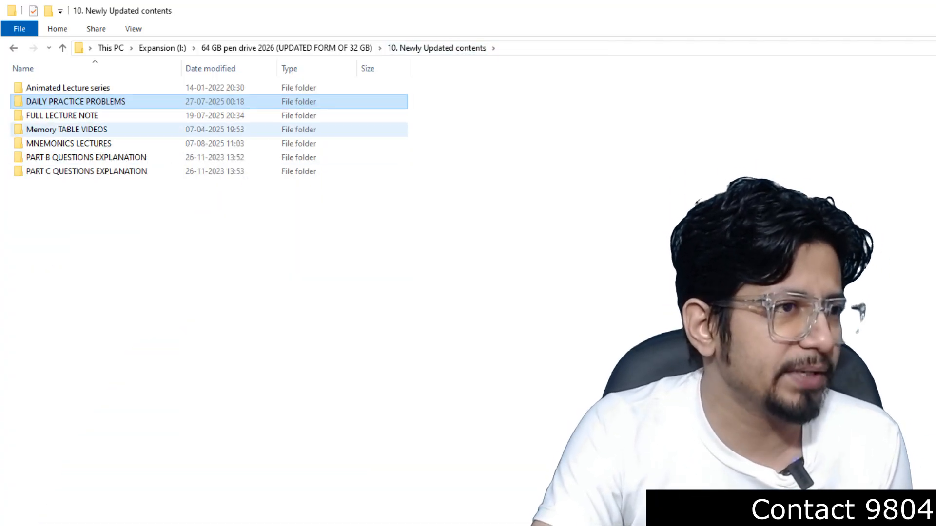
Go back up to the 64 GB pen drive's top-level folder list
double_click(61, 115)
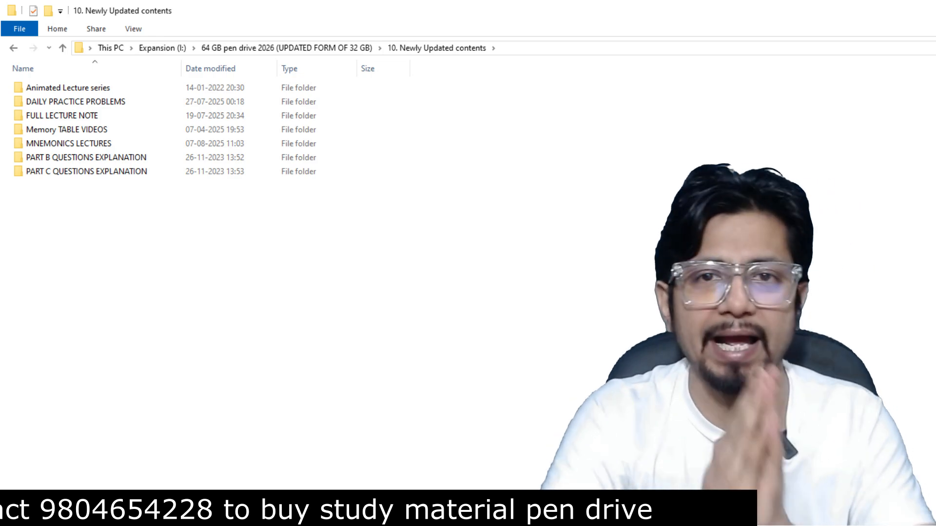
left_click(86, 157)
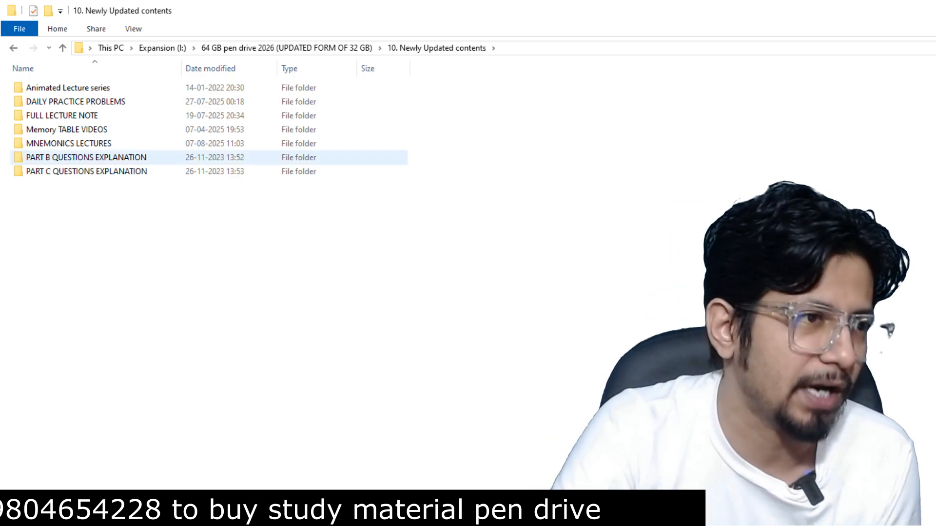
left_click(283, 48)
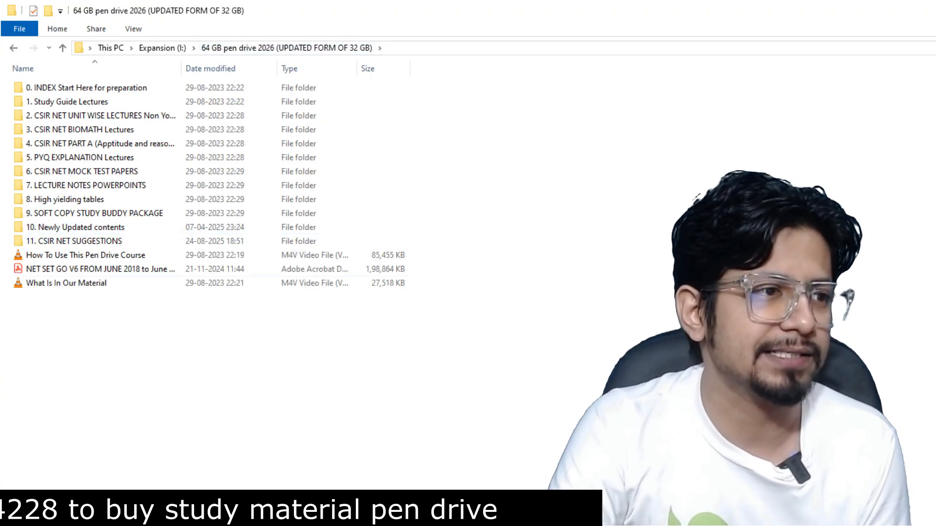
Open '11. CSIR NET SUGGESTIONS' and its high-yield repeated topics PDF
double_click(77, 240)
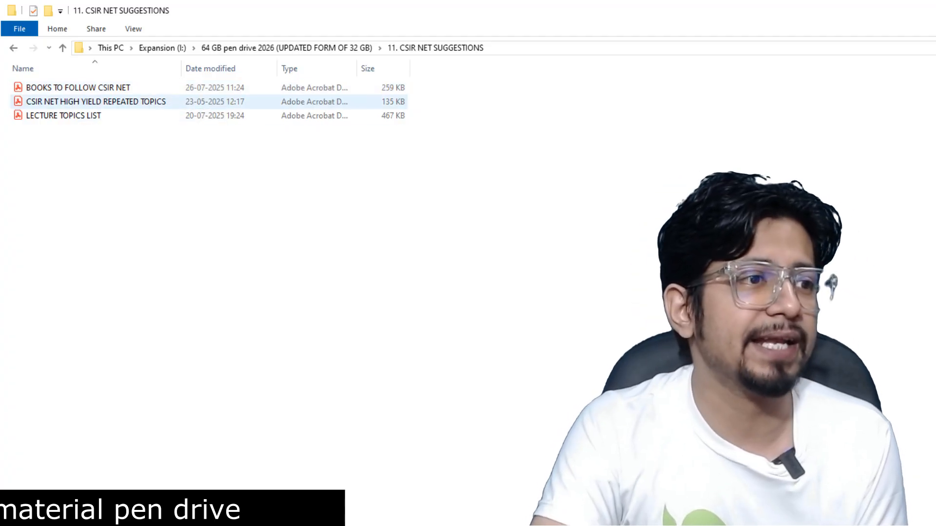
double_click(95, 101)
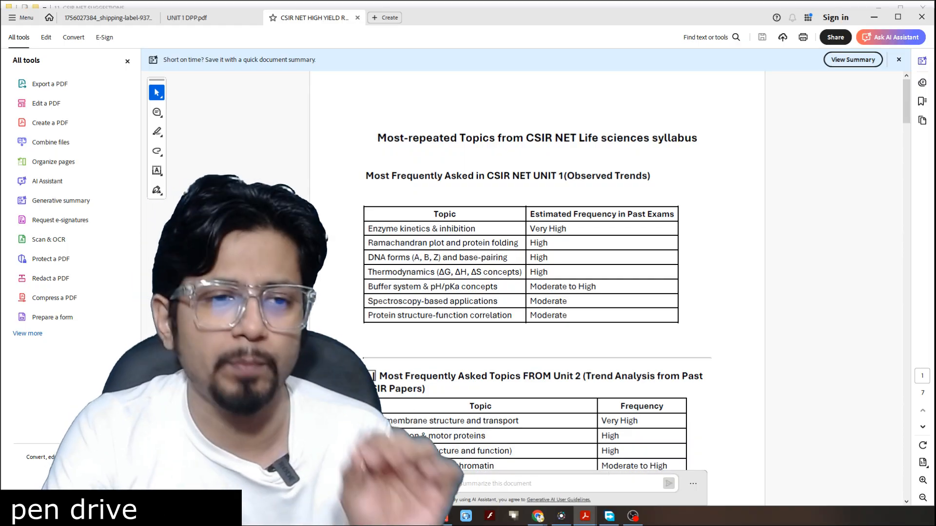
Scroll through the Unit 1–6 topic frequency tables of the high-yield topics PDF
scroll("down", 3)
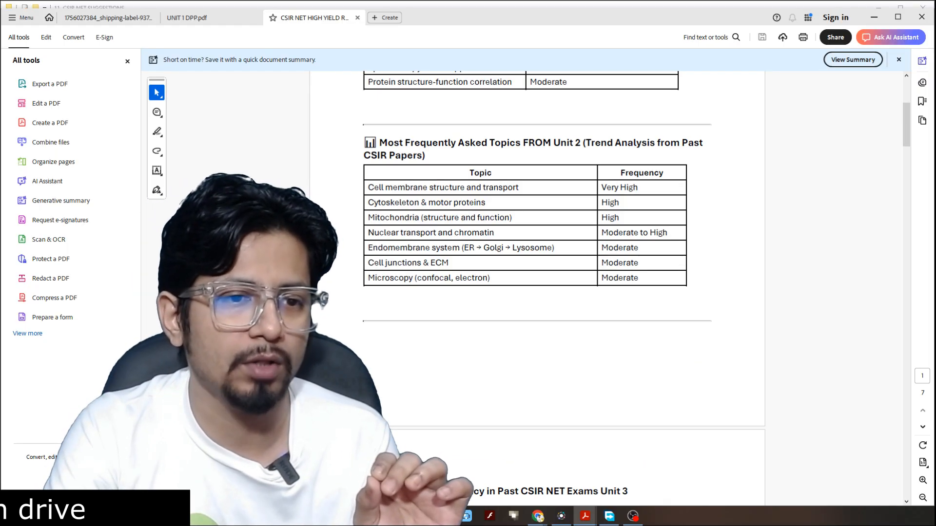
scroll("down", 3)
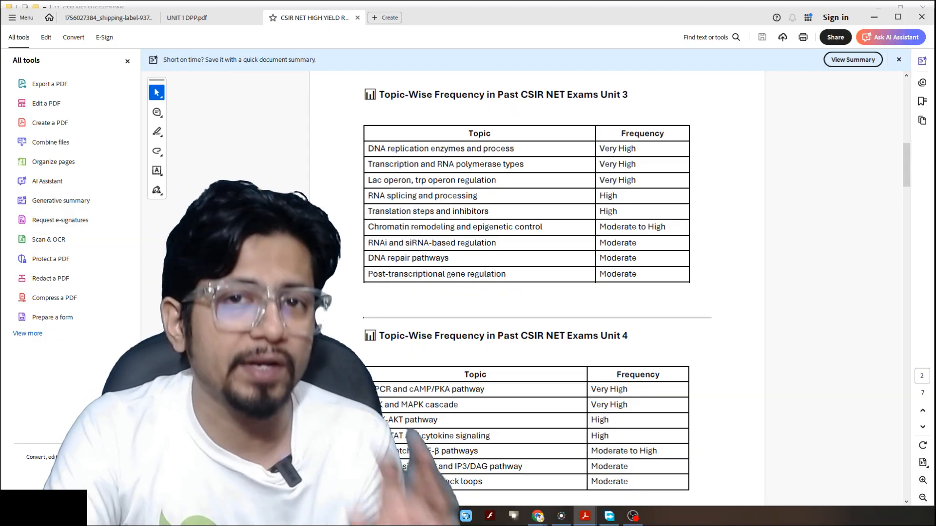
scroll("down", 3)
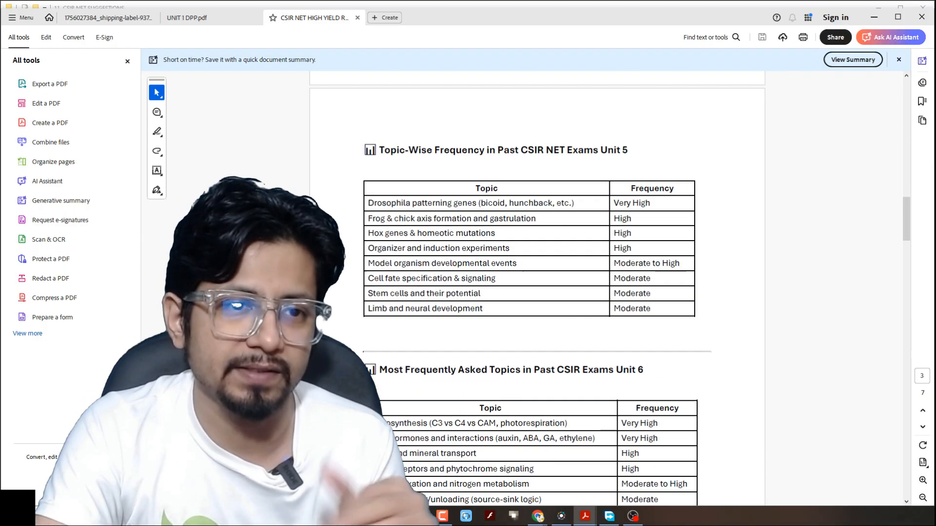
scroll("down", 3)
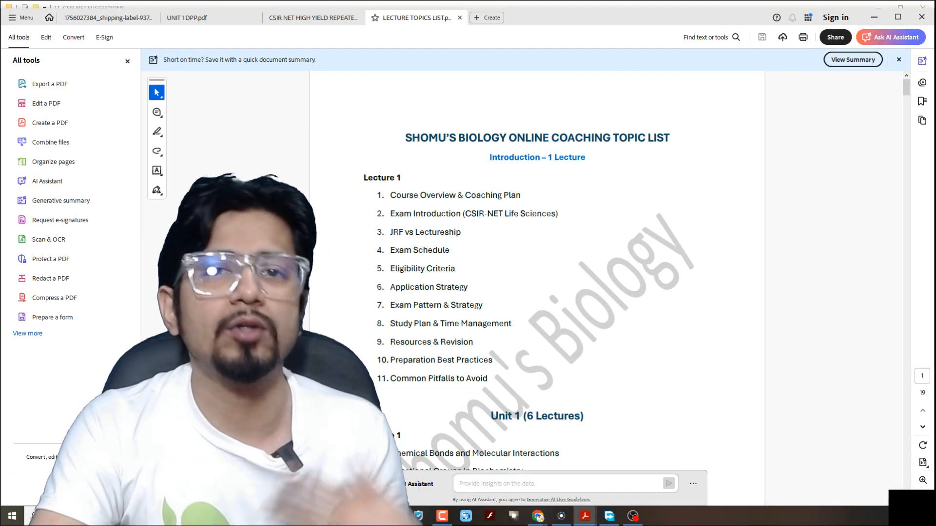
Scroll LECTURE TOPICS LIST.pdf from page 1 down to page 19 of 19
scroll("down", 3)
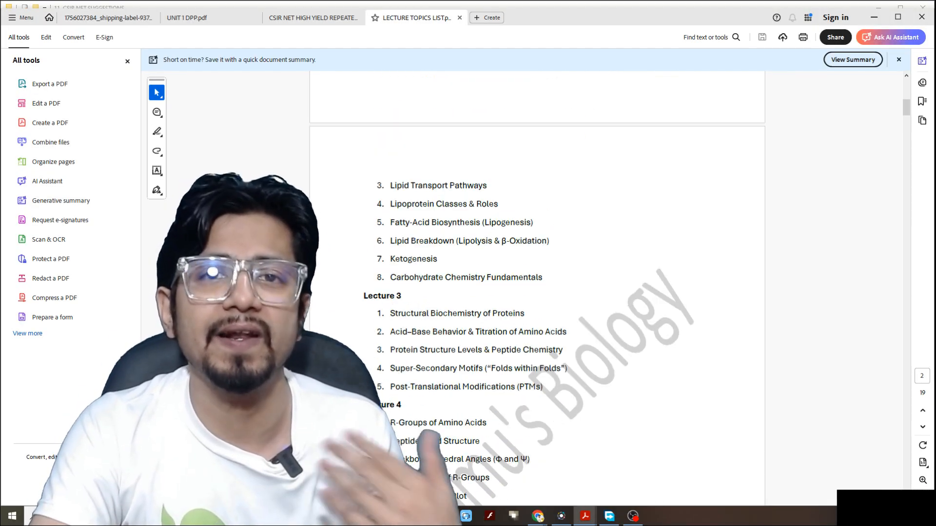
scroll("down", 3)
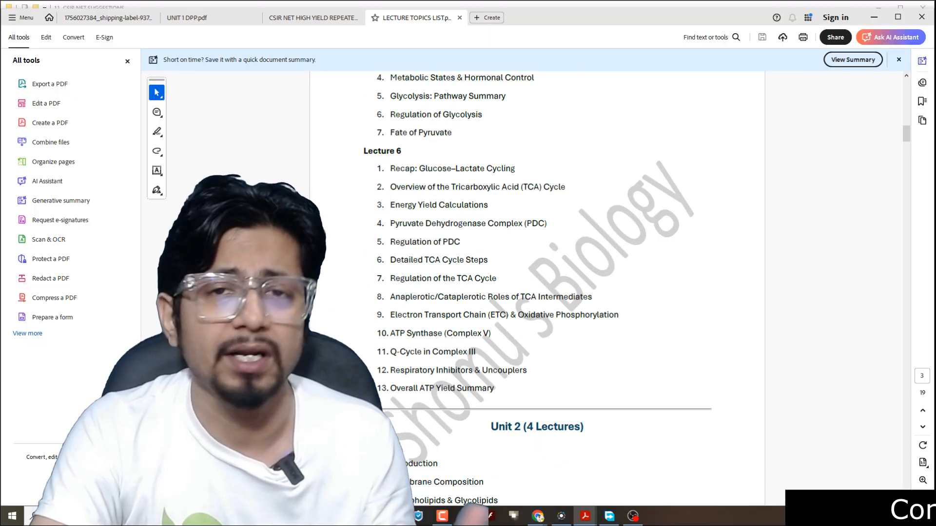
scroll("down", 3)
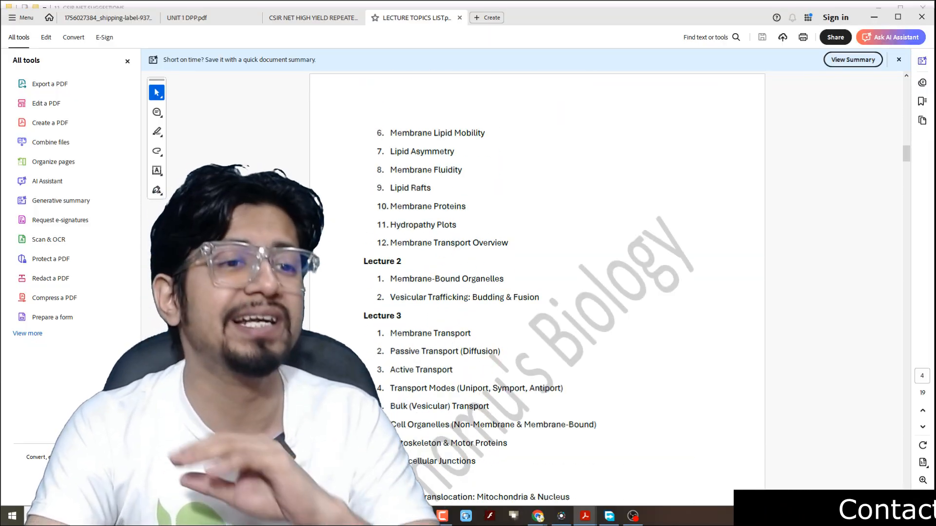
scroll("down", 3)
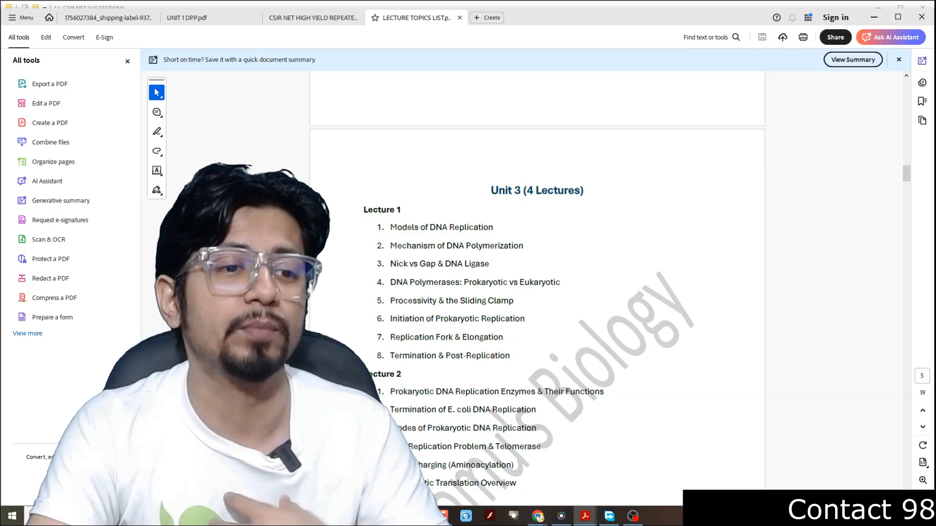
scroll("down", 3)
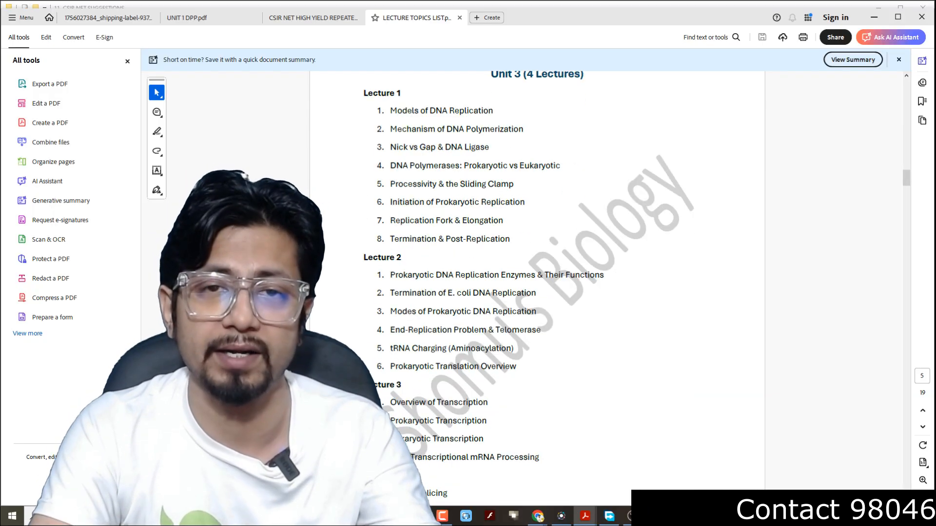
scroll("down", 3)
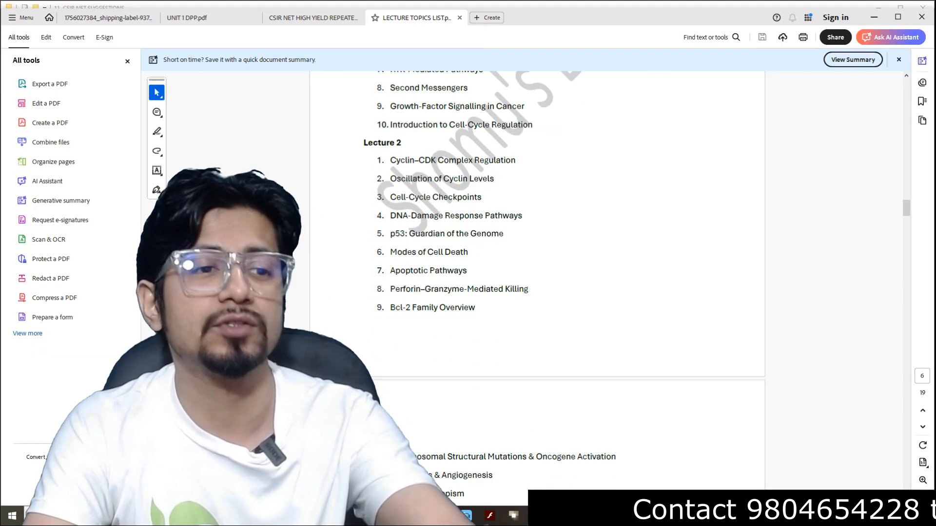
scroll("down", 3)
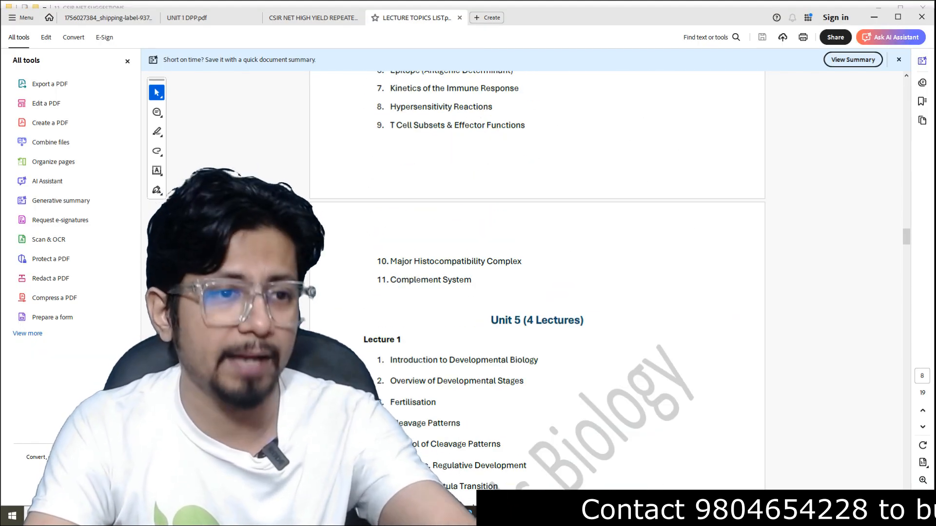
scroll("down", 3)
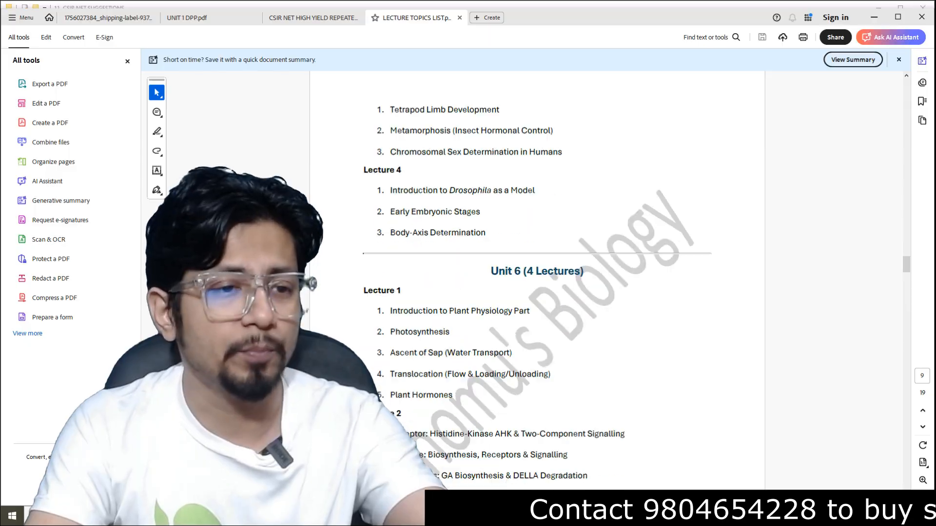
scroll("down", 3)
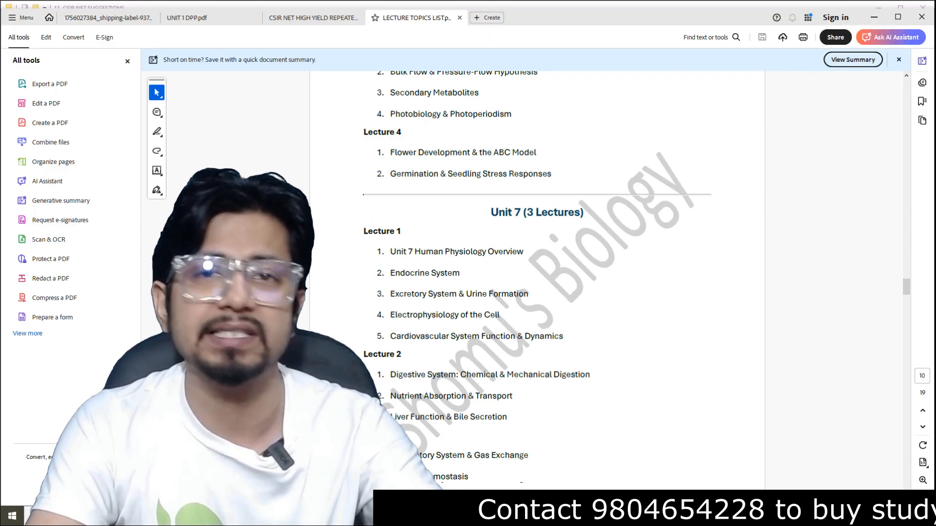
scroll("down", 3)
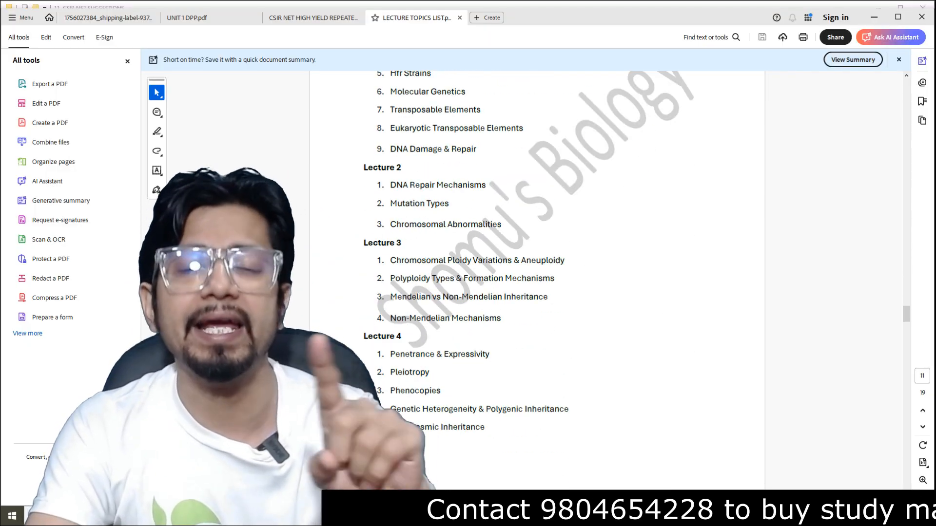
scroll("down", 3)
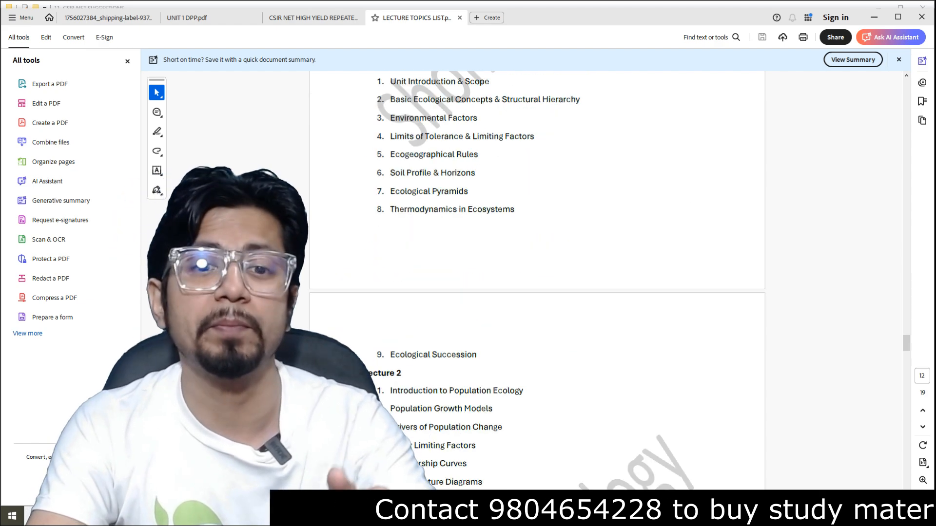
scroll("down", 3)
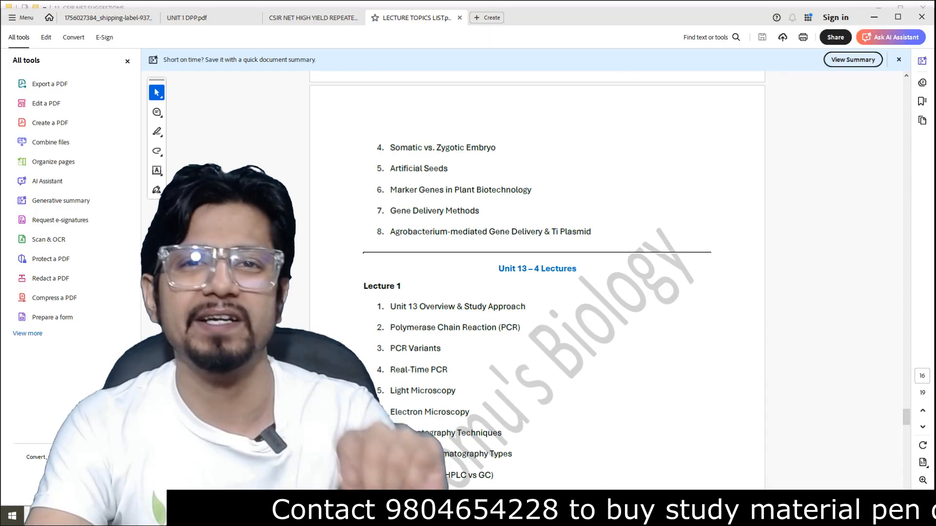
scroll("down", 3)
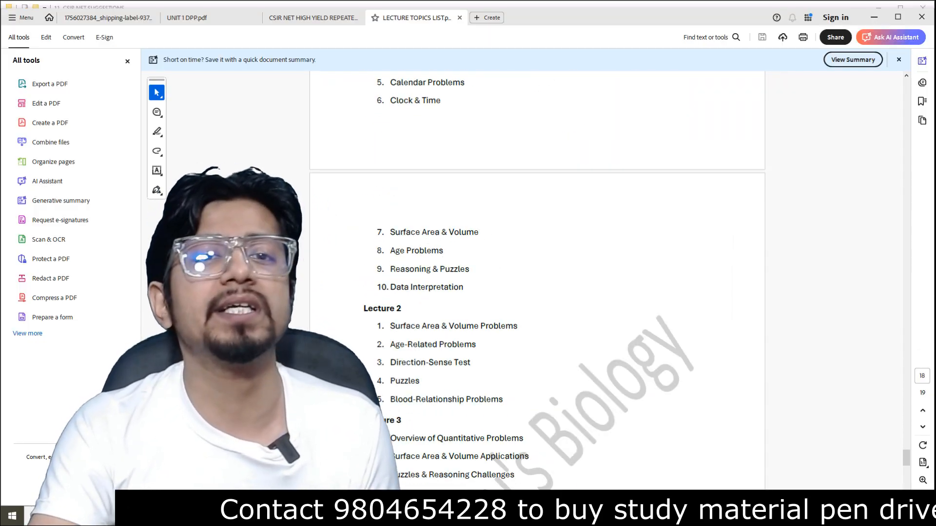
scroll("down", 3)
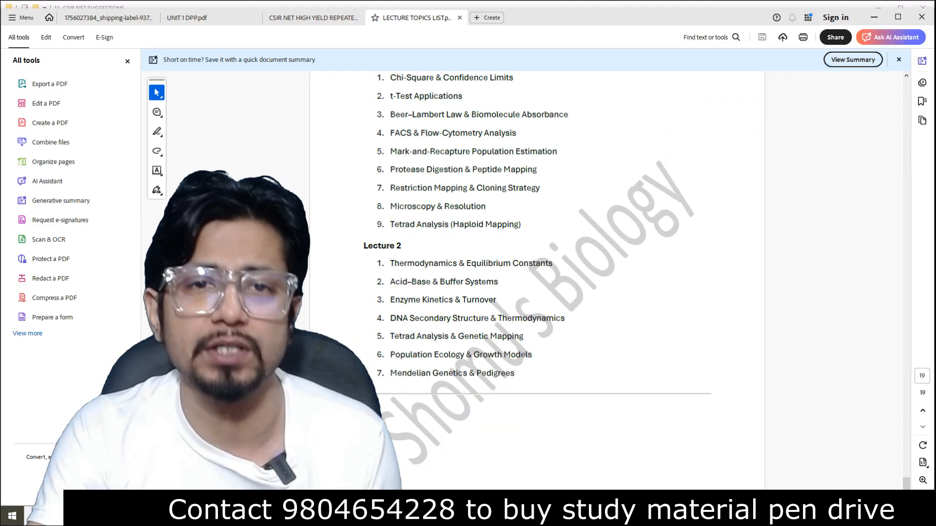